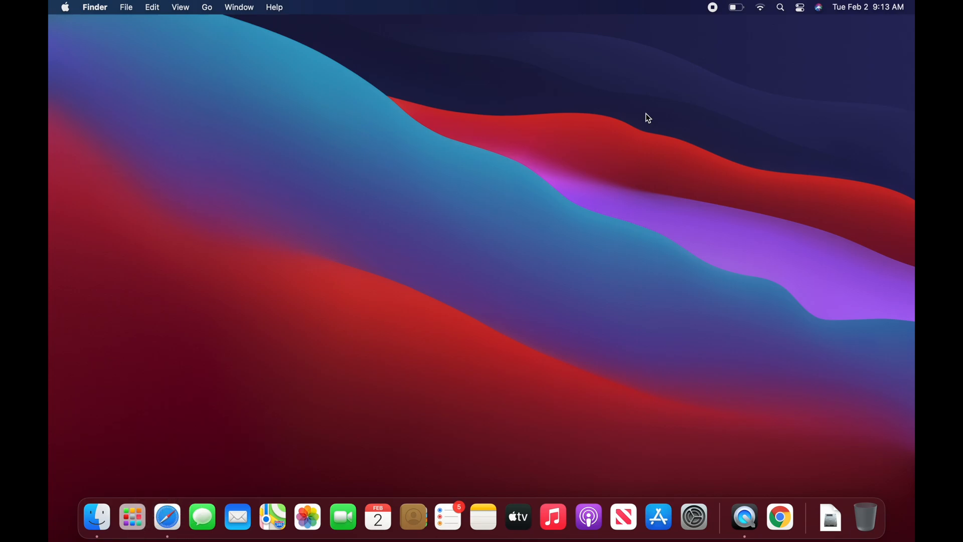
pyautogui.moveTo(410, 514)
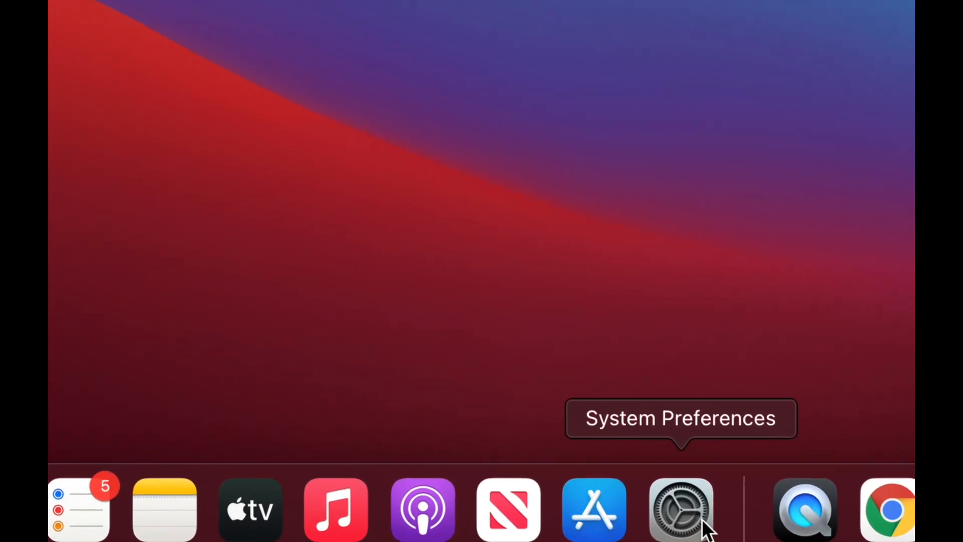
# Open System Preferences from the Dock and go into the Dock & Menu Bar pane.
pyautogui.click(680, 513)
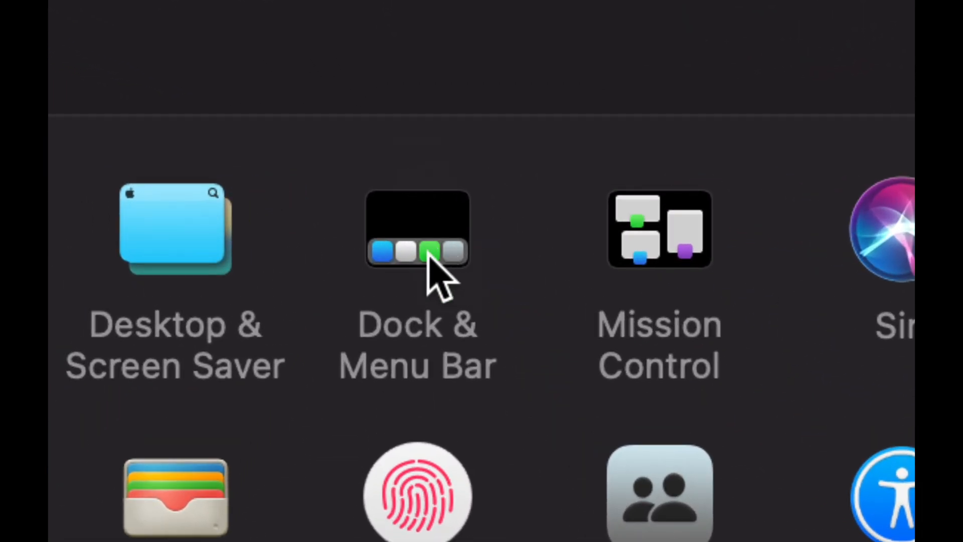
pyautogui.click(418, 230)
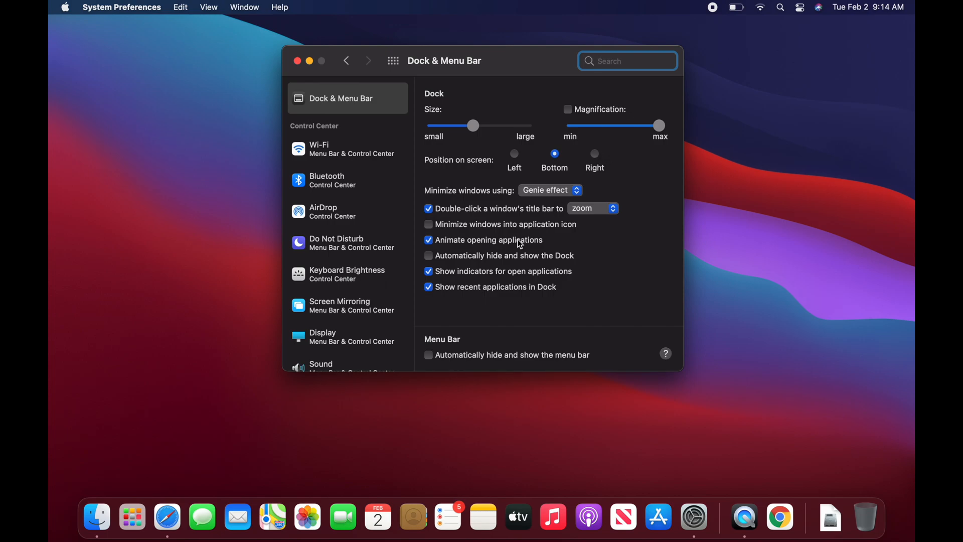
pyautogui.moveTo(526, 268)
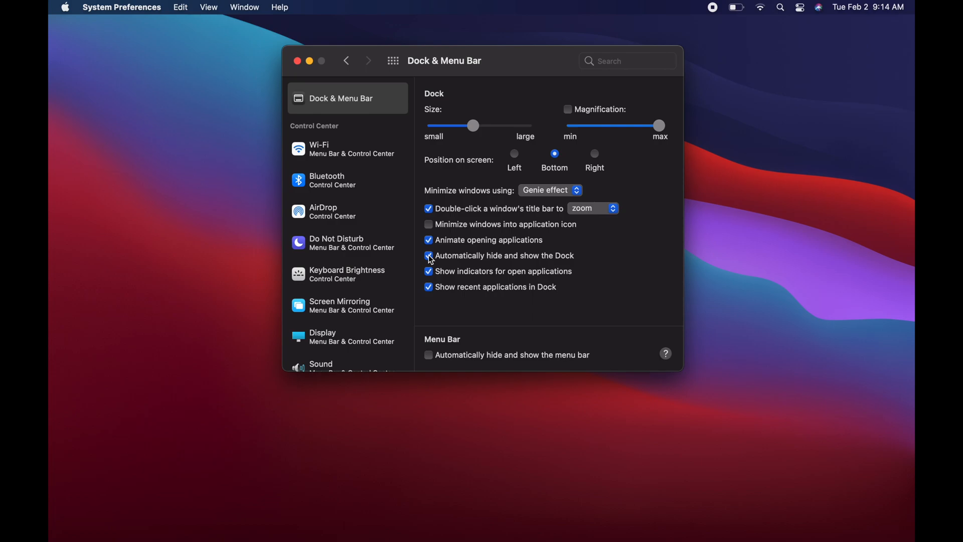
# Toggle 'Automatically hide and show the Dock' off and on, leaving it enabled.
pyautogui.click(429, 256)
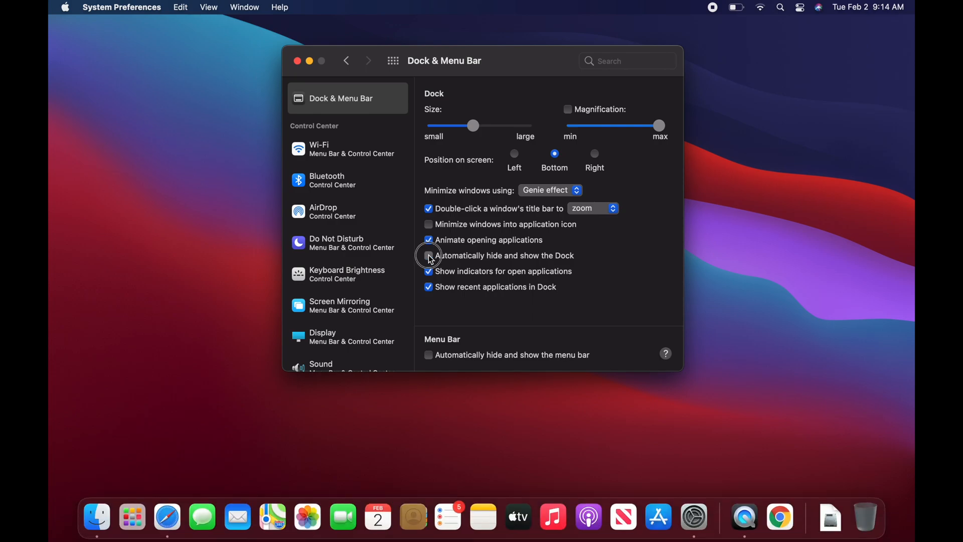
pyautogui.click(429, 256)
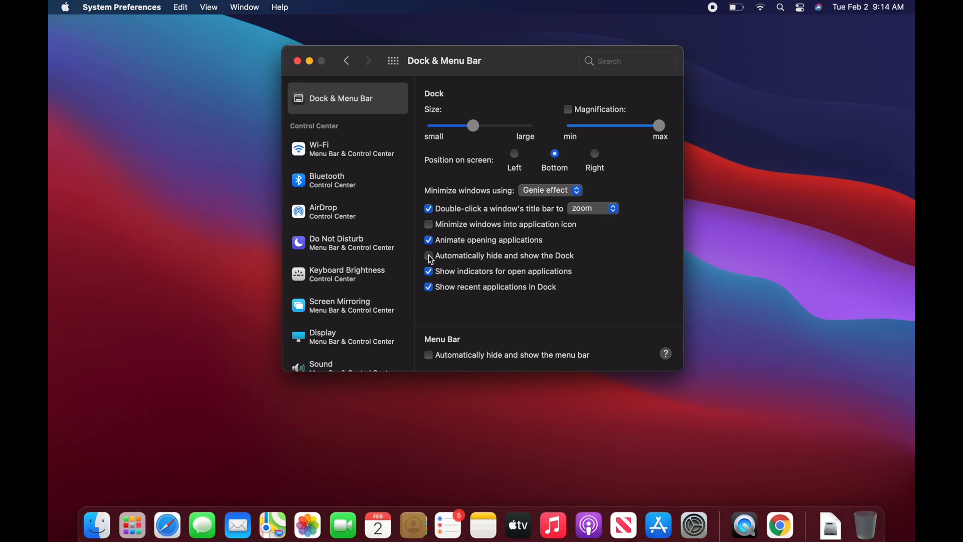
pyautogui.click(428, 256)
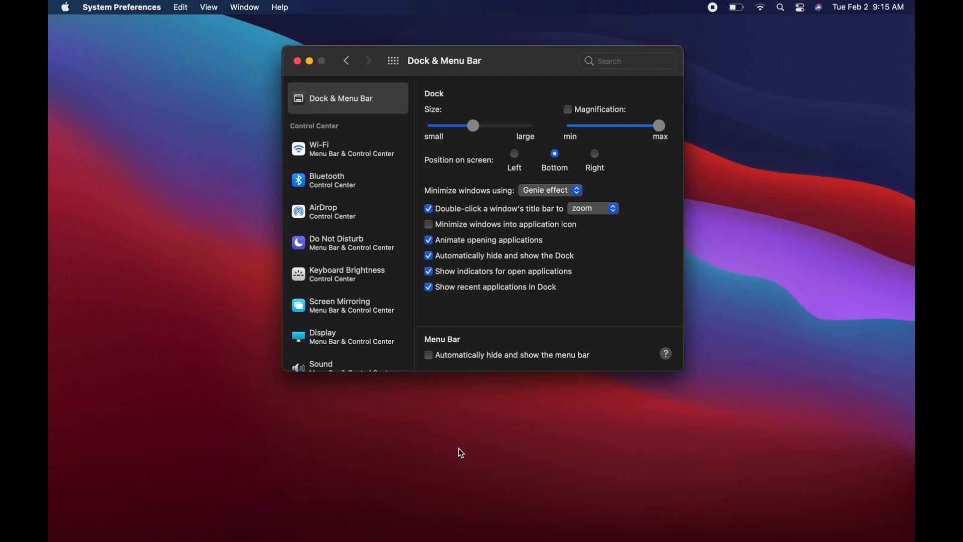
pyautogui.moveTo(375, 523)
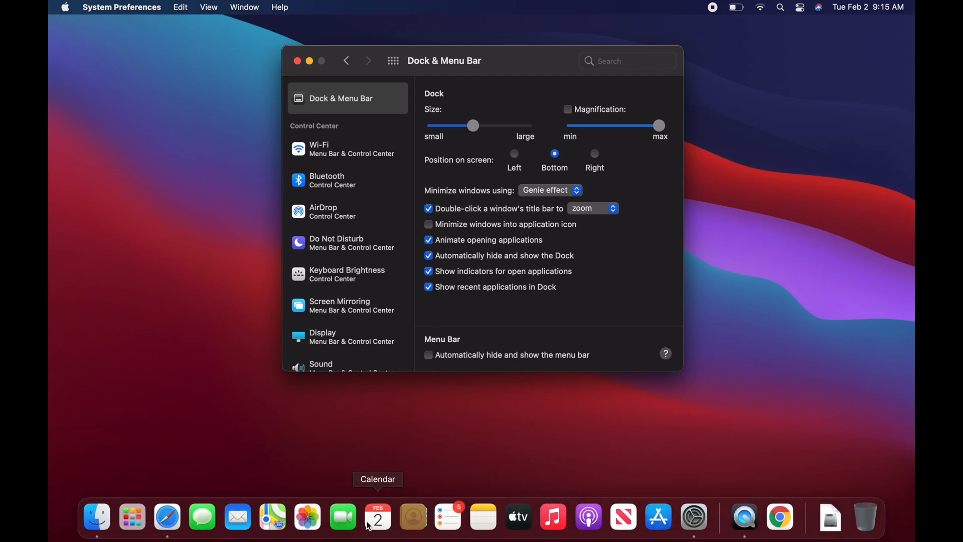
pyautogui.moveTo(553, 517)
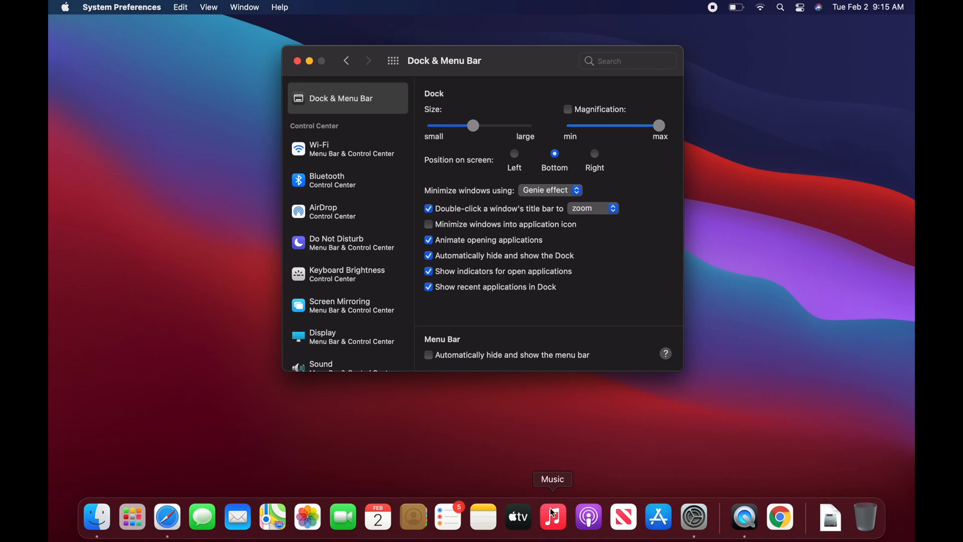
pyautogui.moveTo(410, 447)
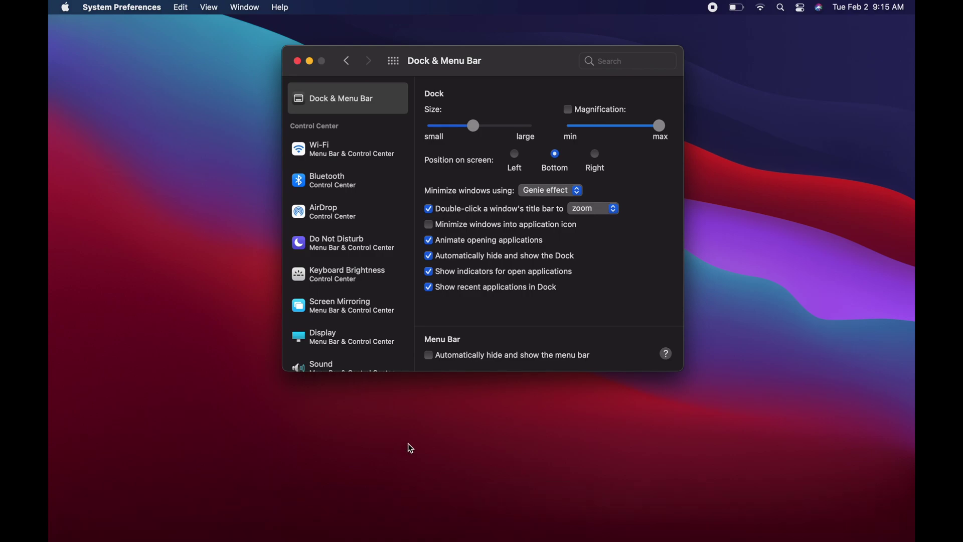
pyautogui.moveTo(414, 411)
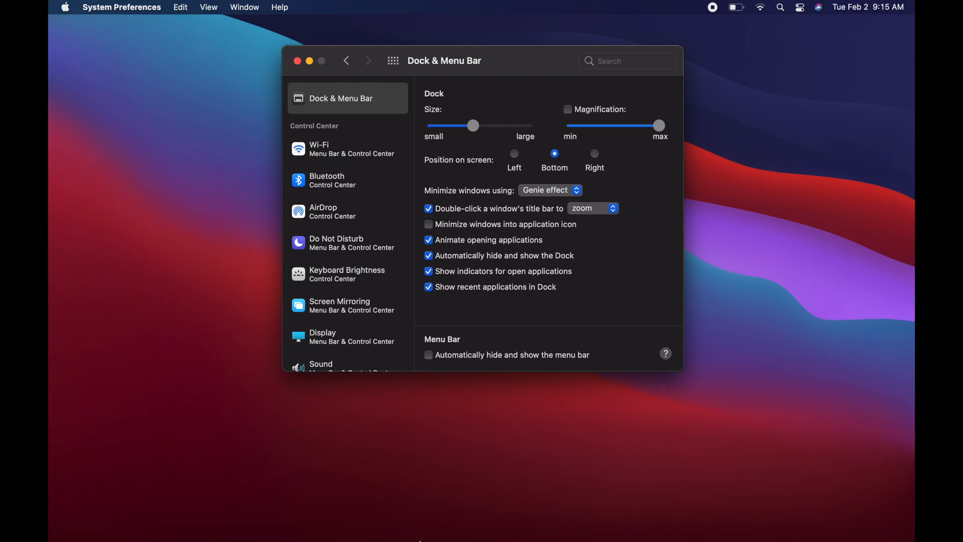
pyautogui.moveTo(657, 516)
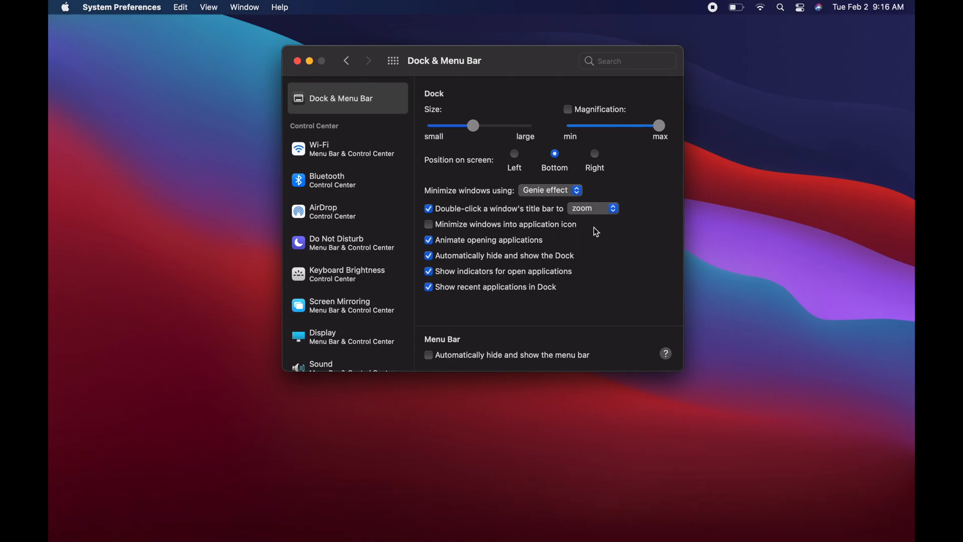
pyautogui.moveTo(598, 229)
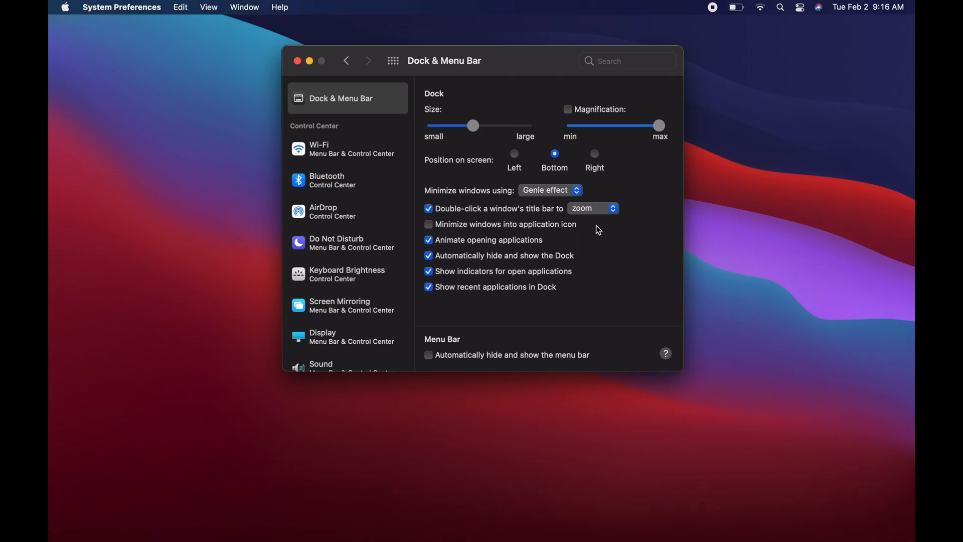
pyautogui.moveTo(606, 119)
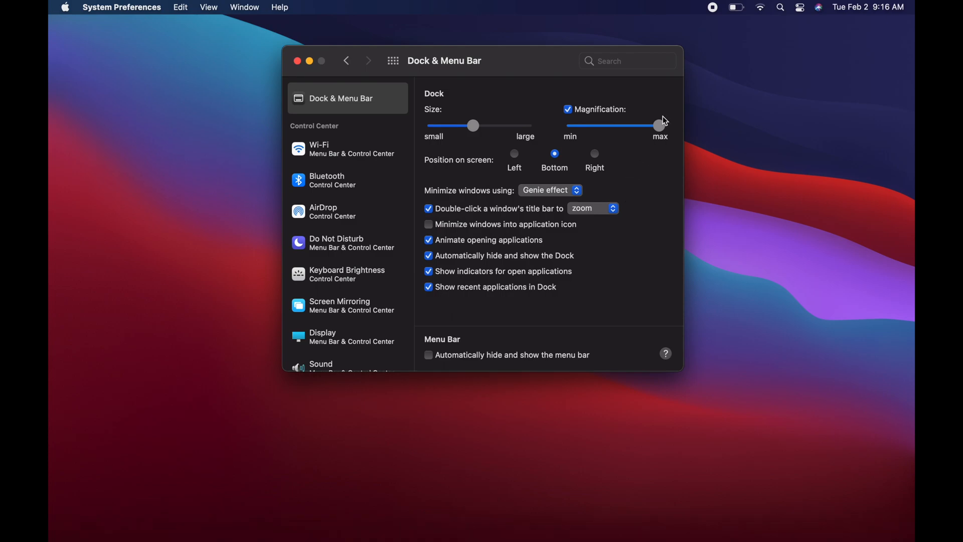
# Drag the Magnification slider from max to the middle for medium Dock magnification.
pyautogui.moveTo(660, 125); pyautogui.dragTo(615, 126)
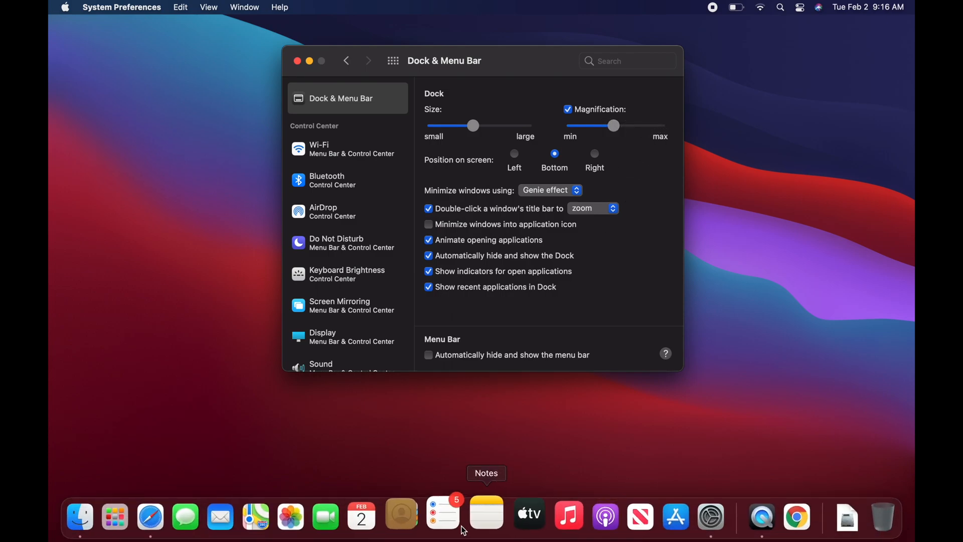
pyautogui.moveTo(550, 523)
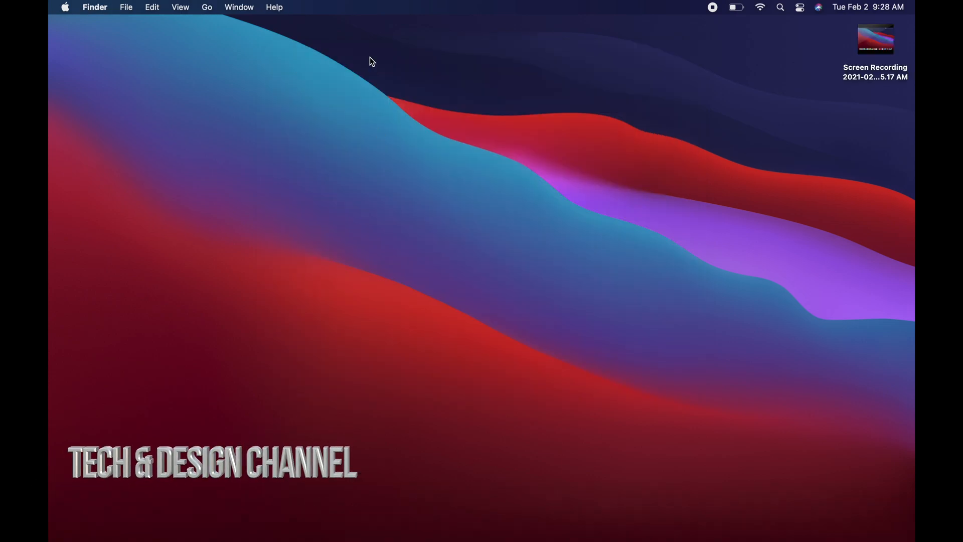
pyautogui.moveTo(148, 49)
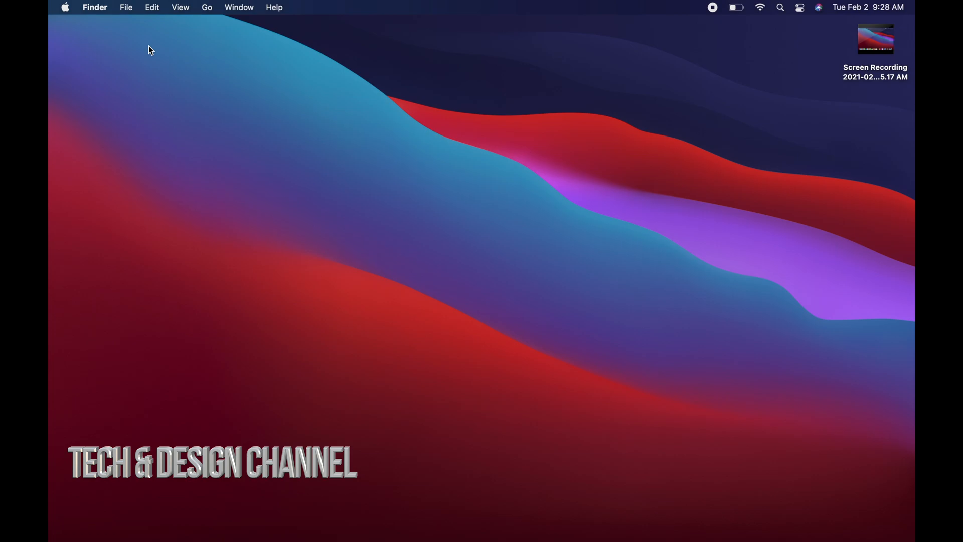
# Open the Apple menu to show Sleep, Restart and Shut Down, highlighting Shut Down.
pyautogui.click(64, 7)
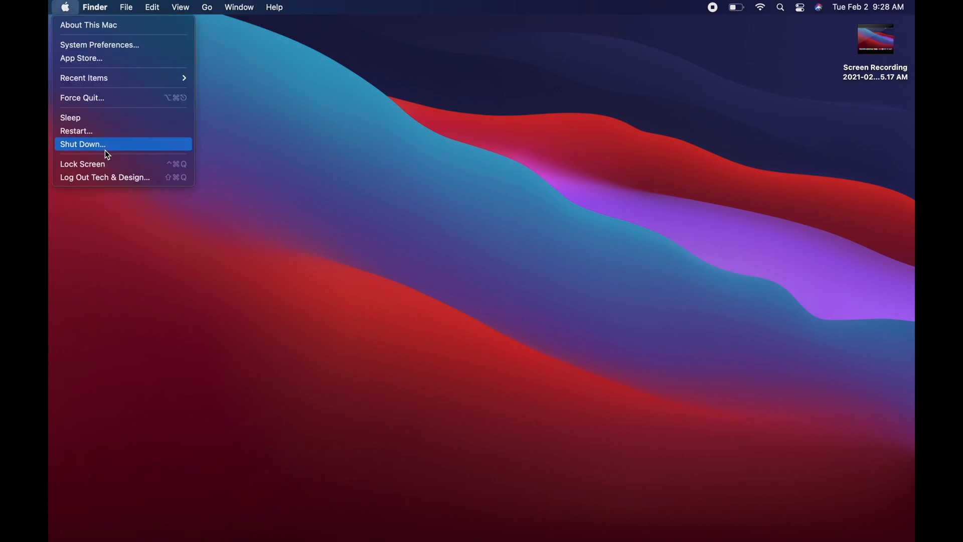